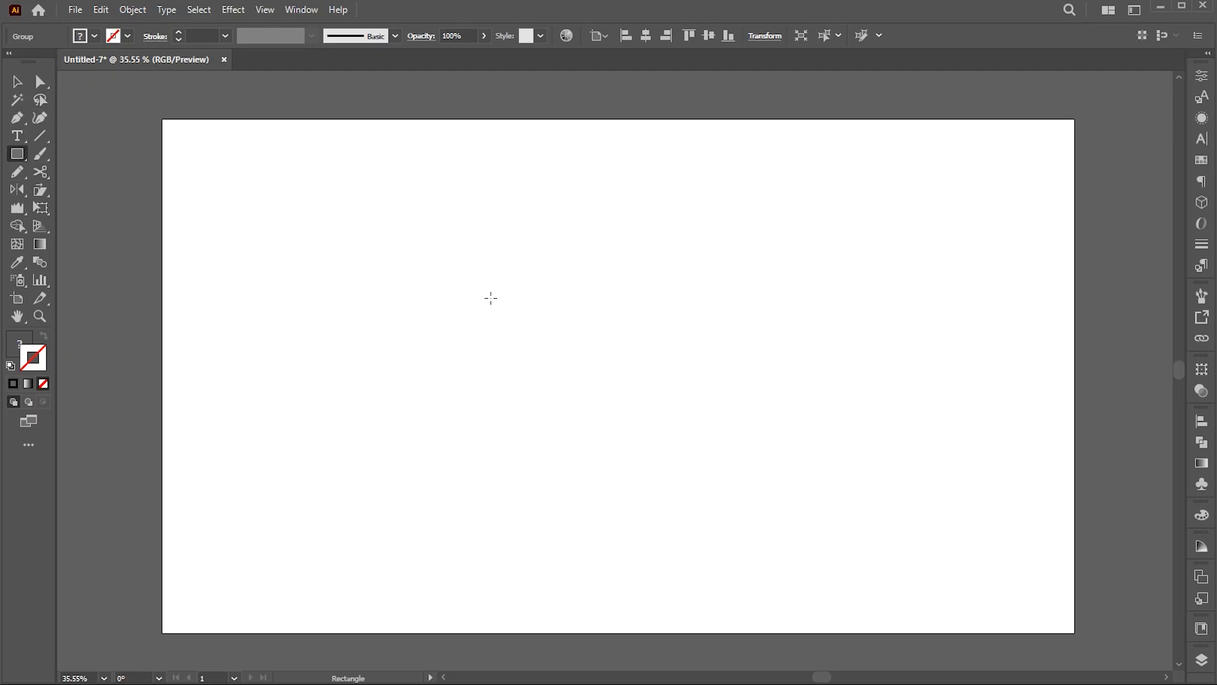
Create a 1920 × 1080 px black rectangle, align it to the artboard and lock it.
{"action": "left_click", "coordinate": [490, 298]}
{"action": "type", "text": "1080"}
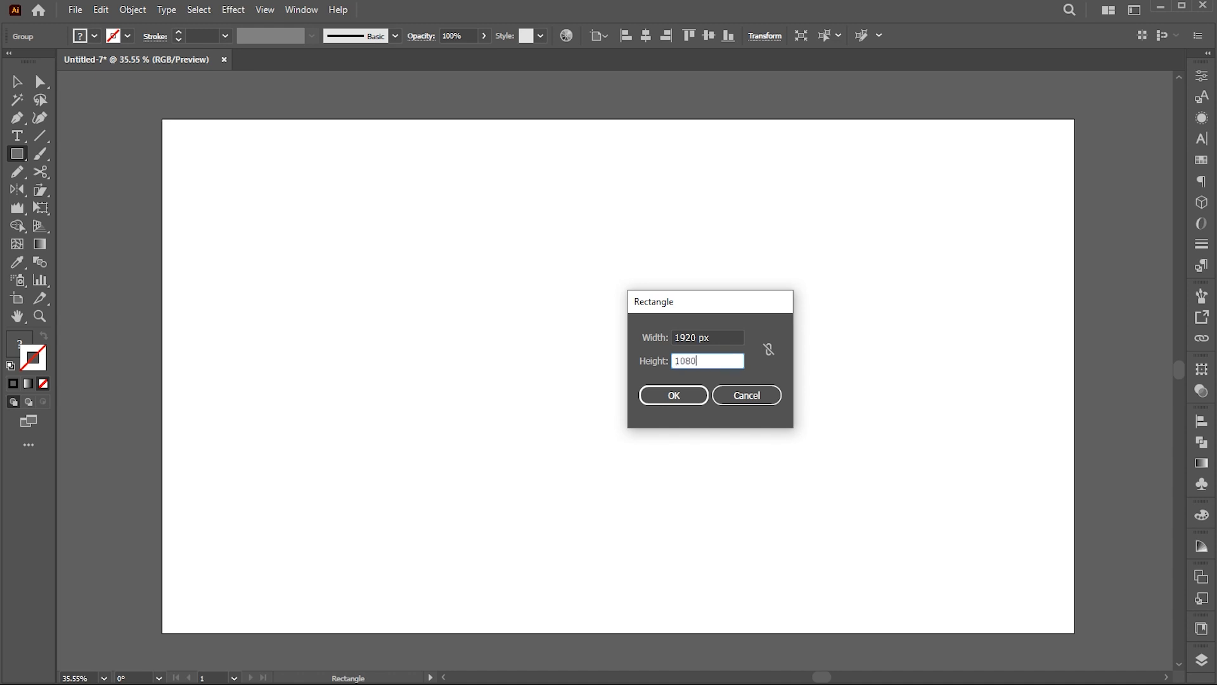
{"action": "left_click", "coordinate": [672, 395]}
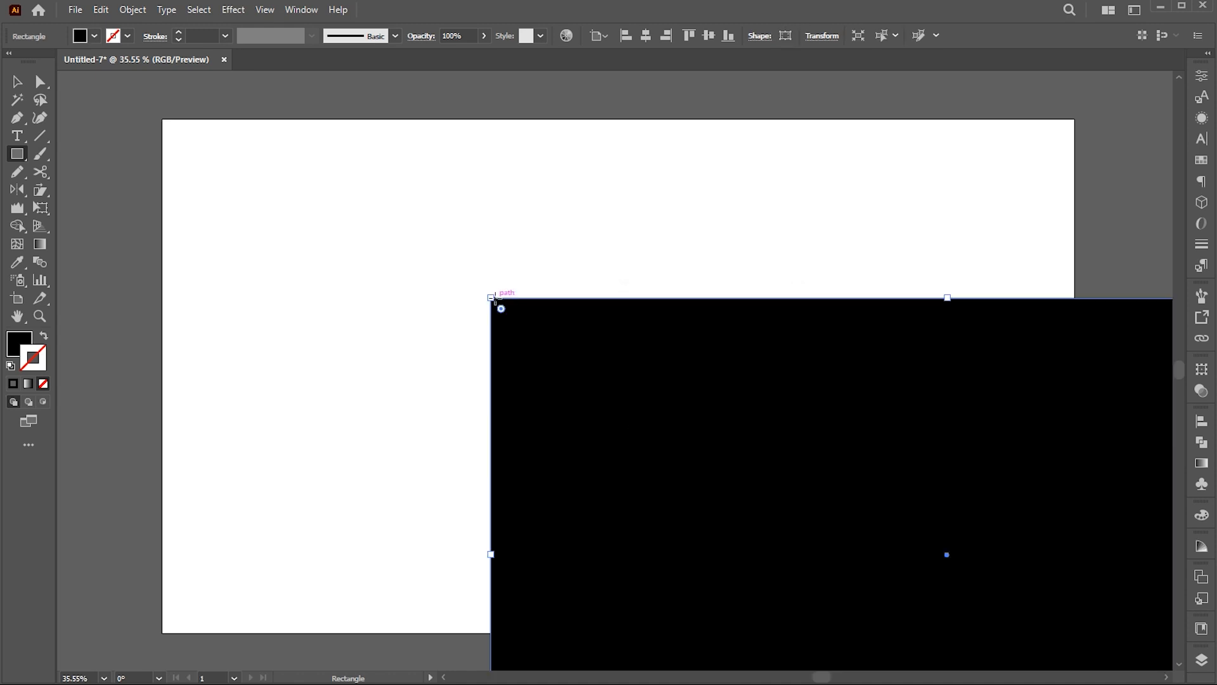
{"action": "left_click", "coordinate": [688, 35]}
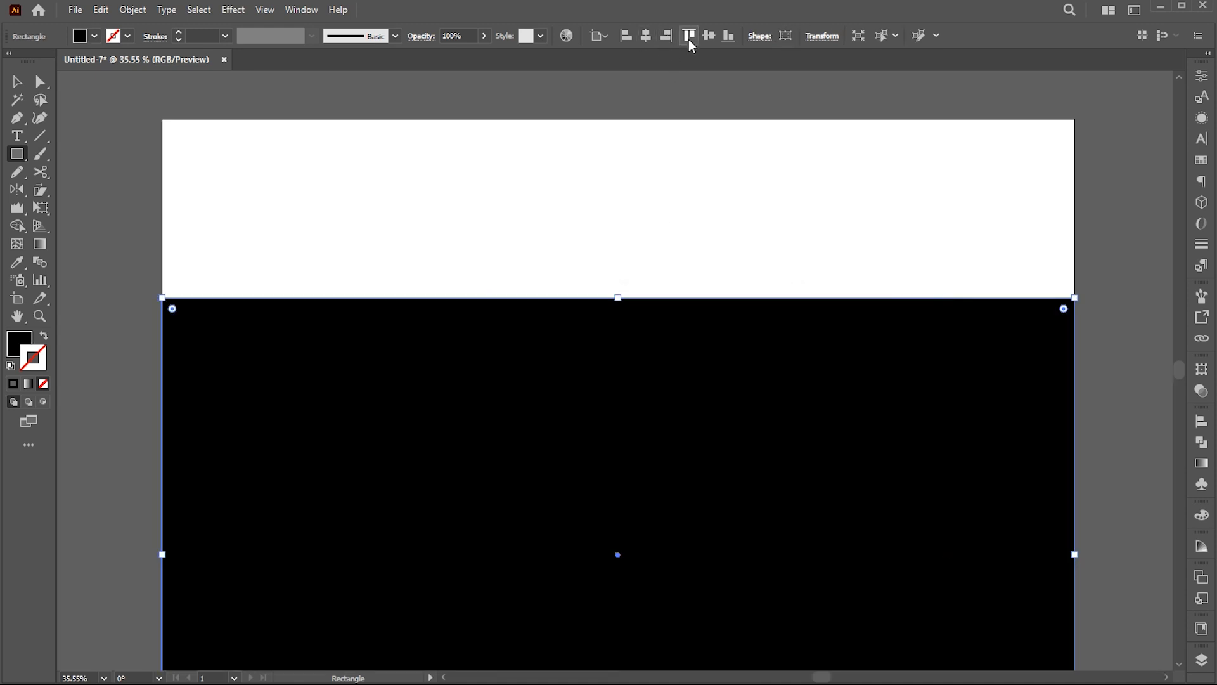
{"action": "key", "text": "Ctrl+2"}
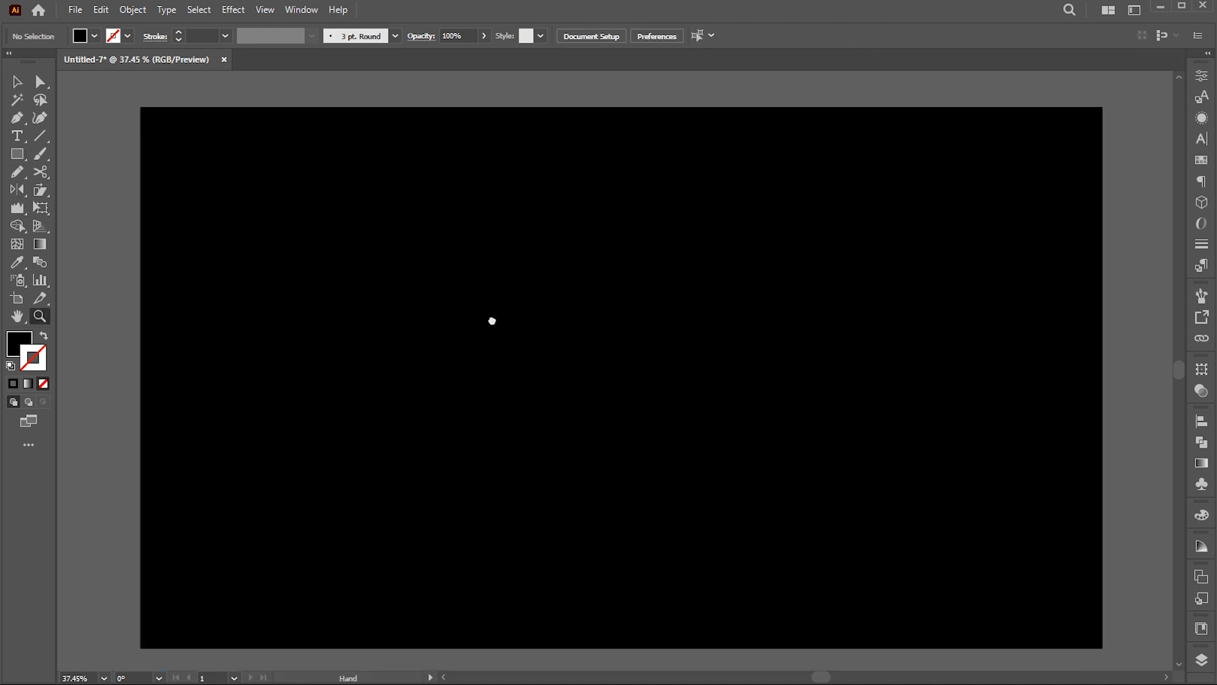
Draw a thin vertical line left of centre with a white 0.5 pt stroke.
{"action": "left_click", "coordinate": [42, 136]}
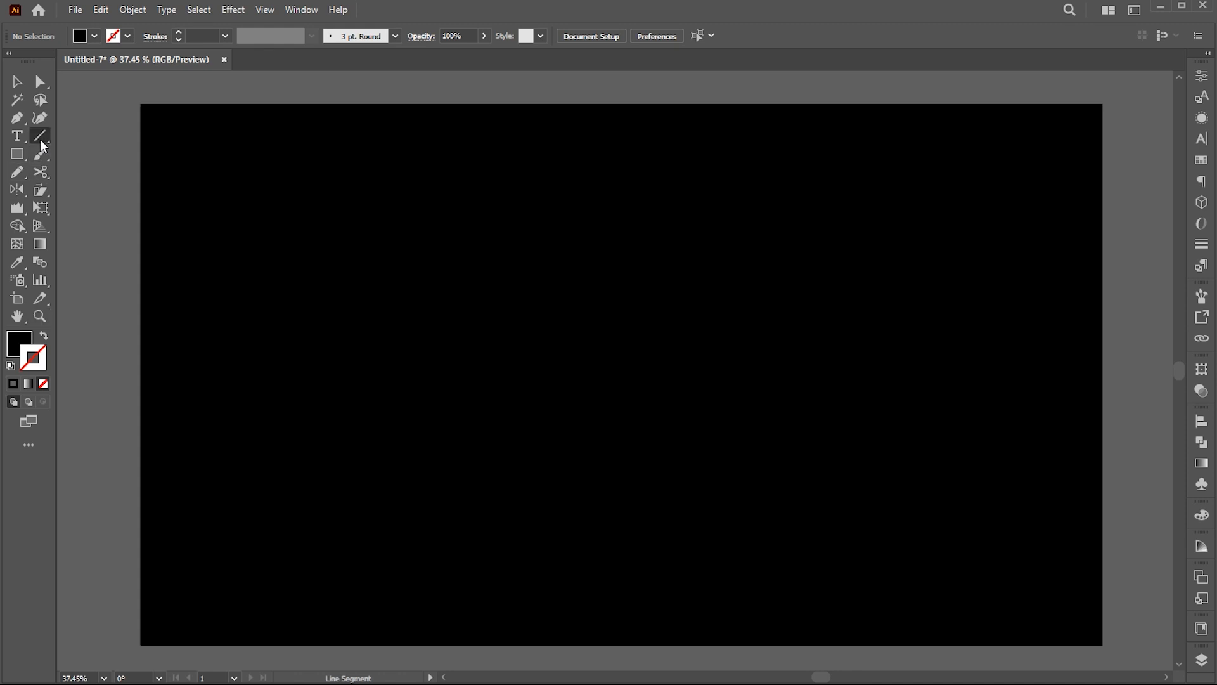
{"action": "left_click_drag", "start_coordinate": [345, 252], "coordinate": [344, 443]}
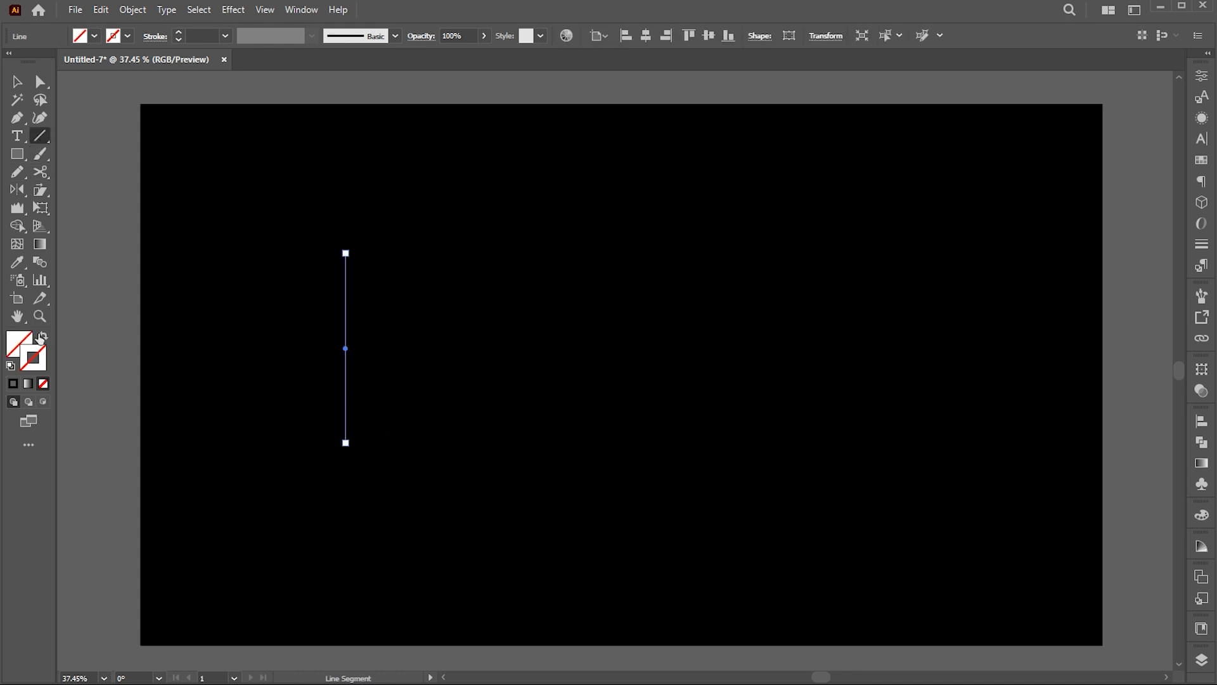
{"action": "double_click", "coordinate": [12, 343]}
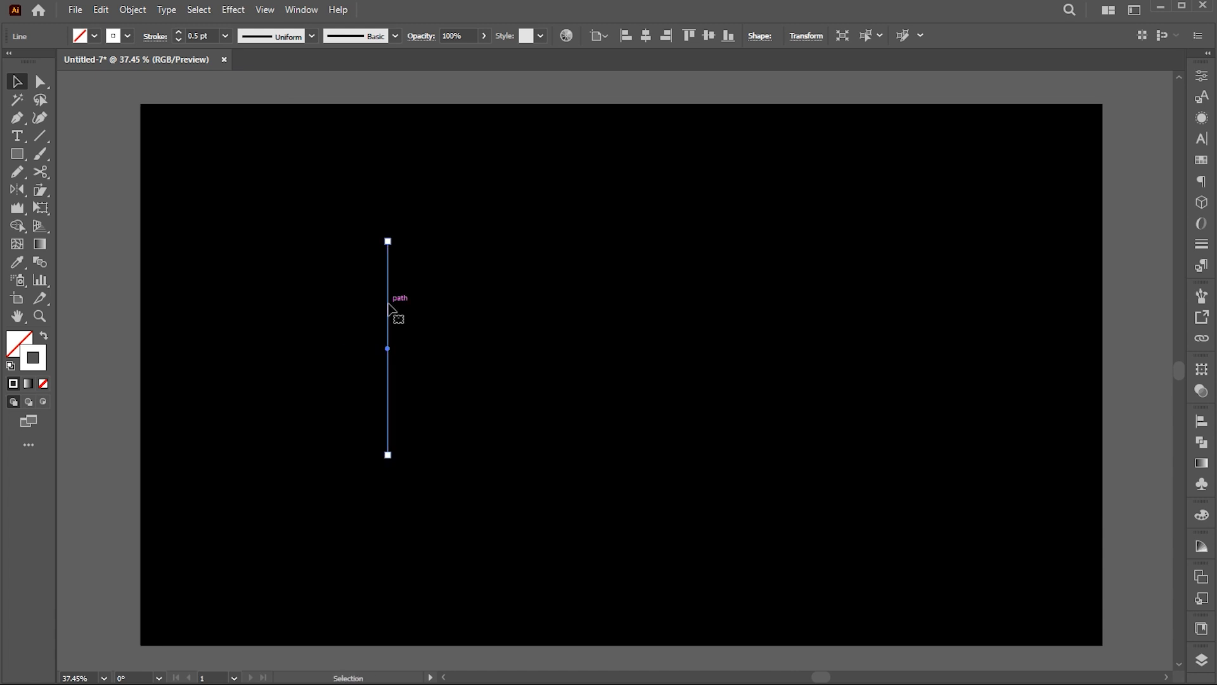
Apply a Transform effect: Vertical 99%, Angle 11°, 200 copies, turning the line into a radial burst.
{"action": "left_click", "coordinate": [234, 10]}
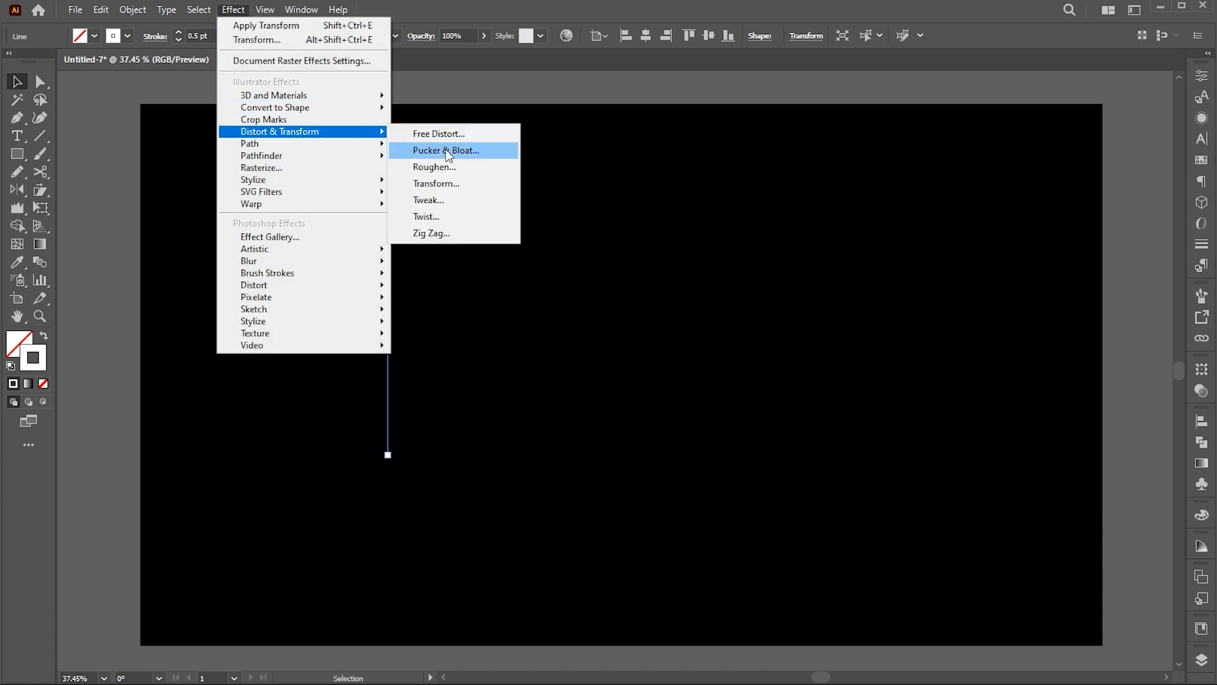
{"action": "left_click", "coordinate": [436, 183]}
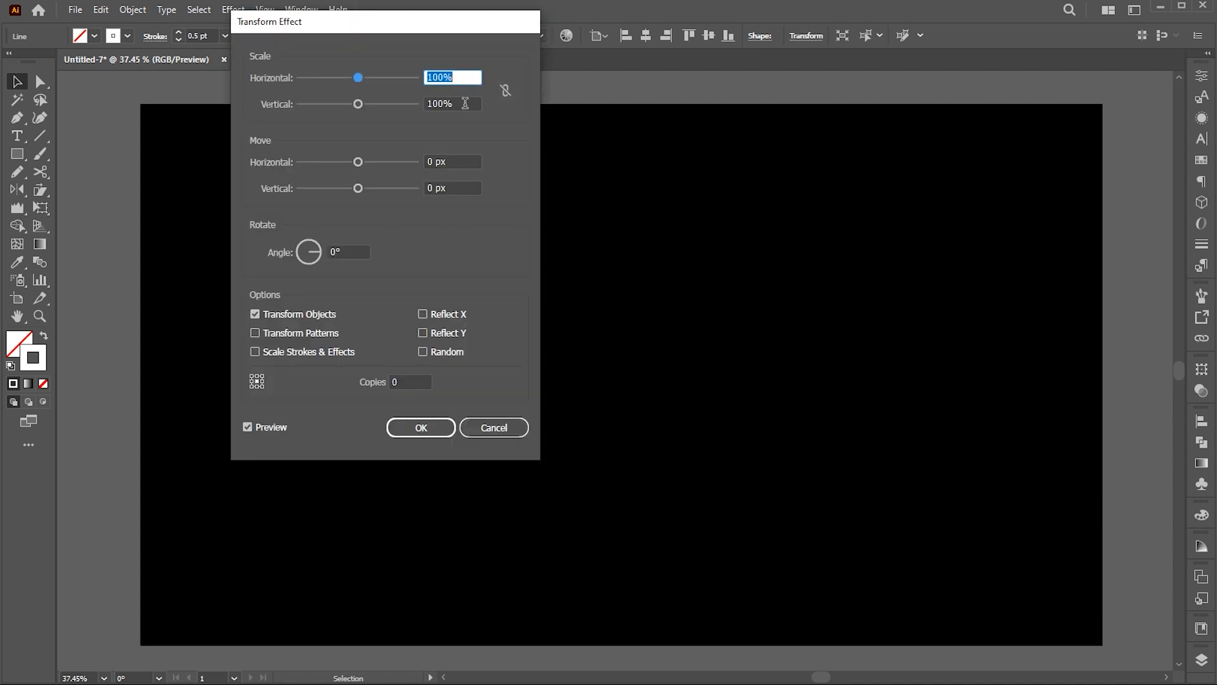
{"action": "type", "text": "99"}
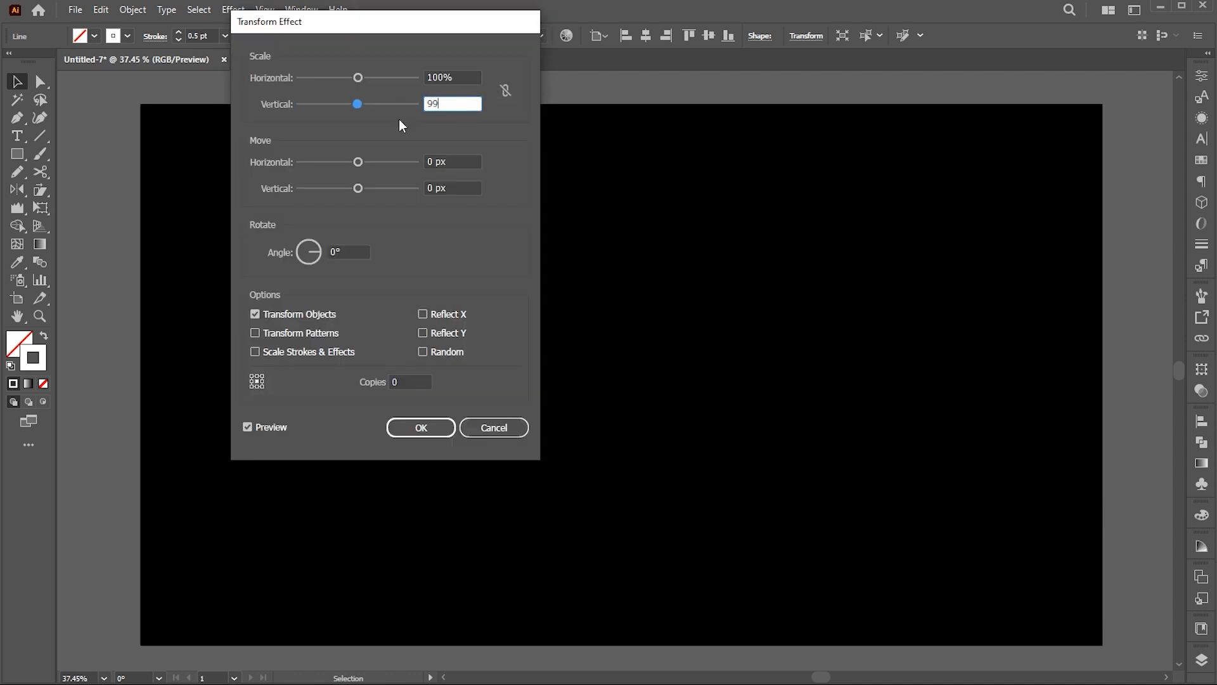
{"action": "left_click", "coordinate": [347, 251]}
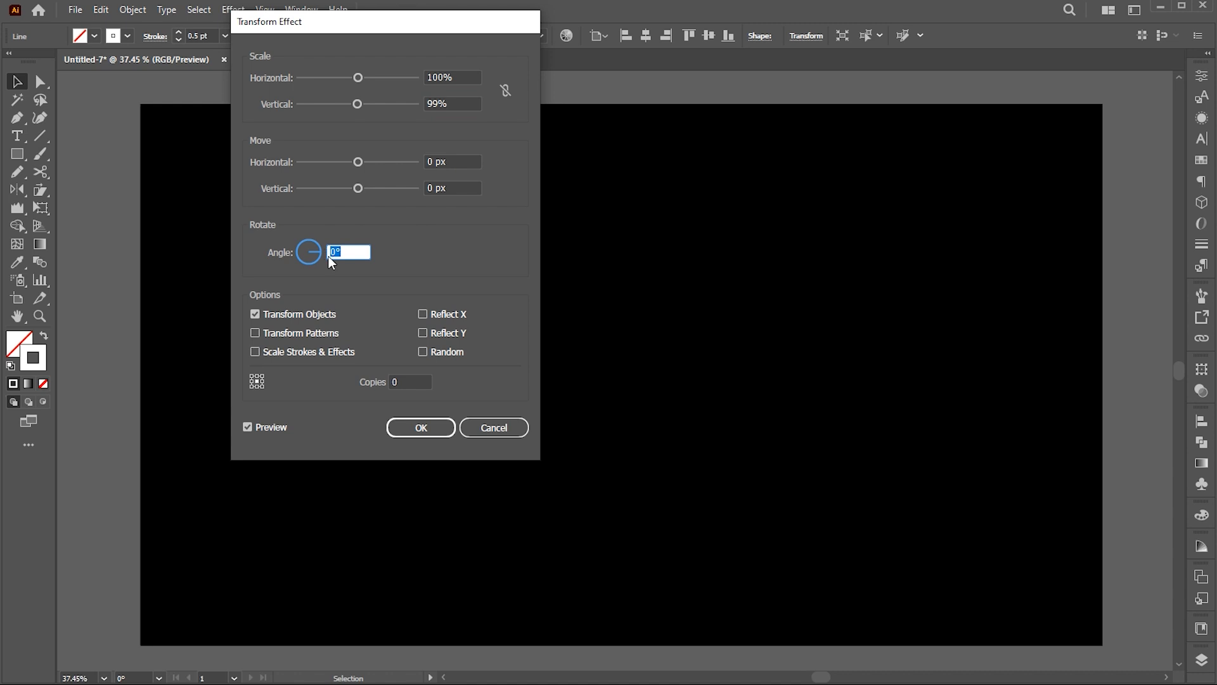
{"action": "type", "text": "11"}
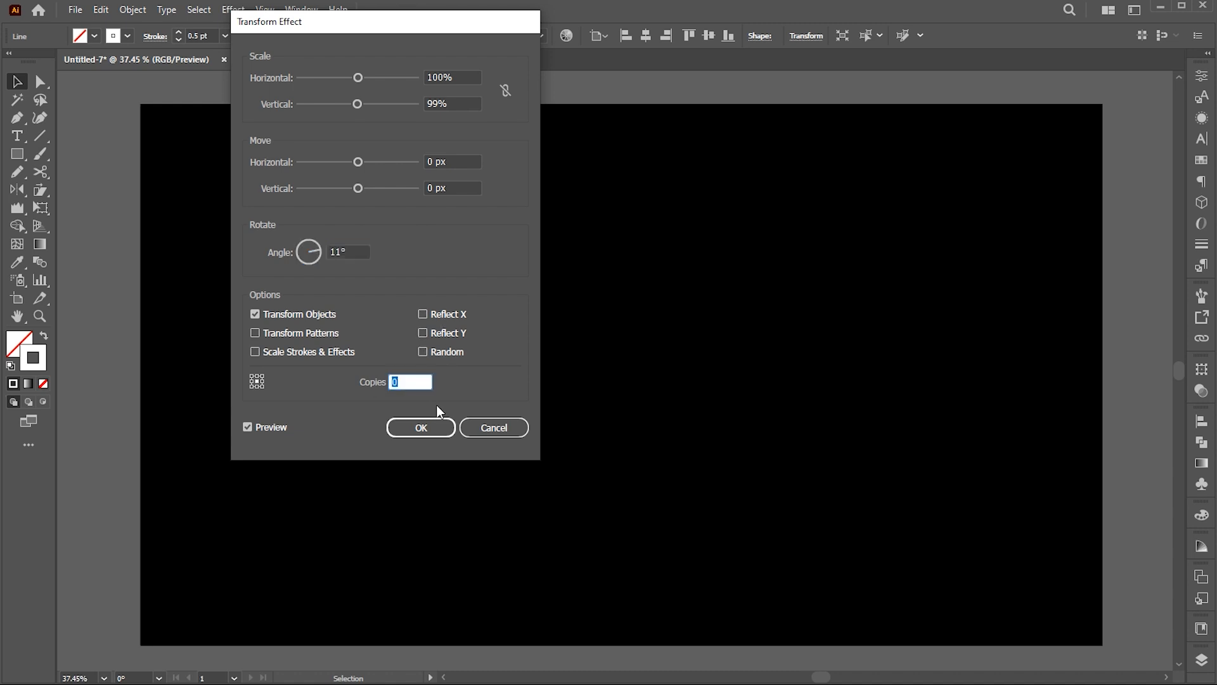
{"action": "type", "text": "200"}
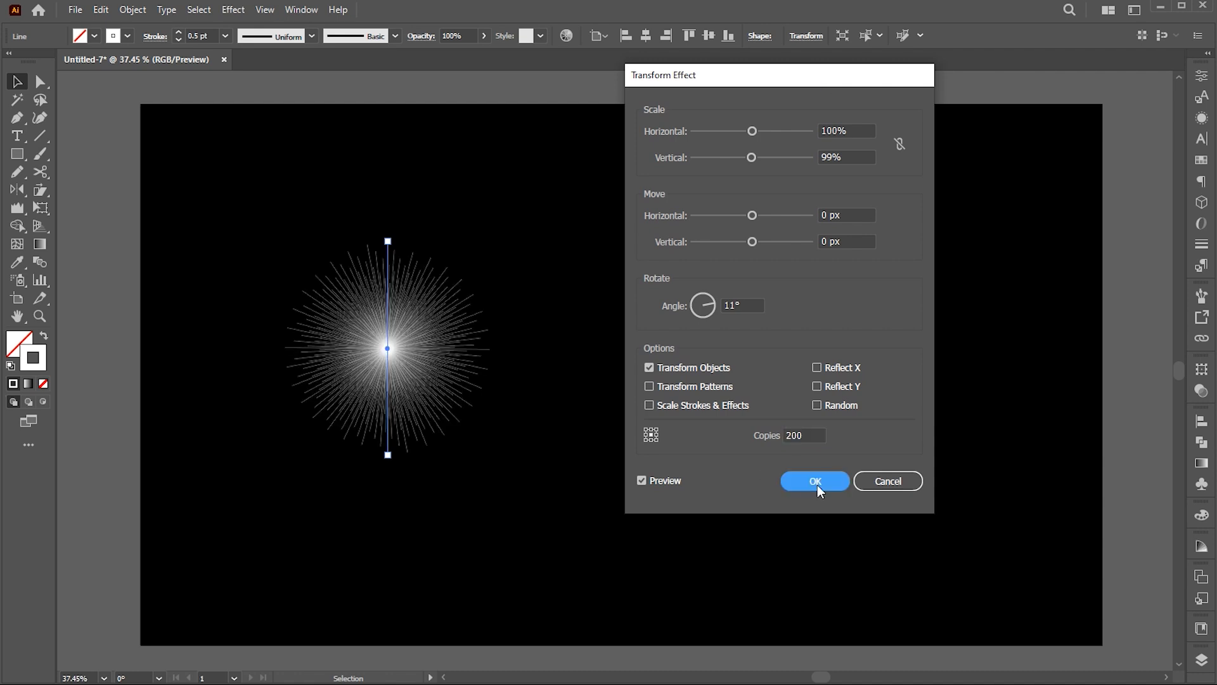
{"action": "left_click", "coordinate": [814, 481]}
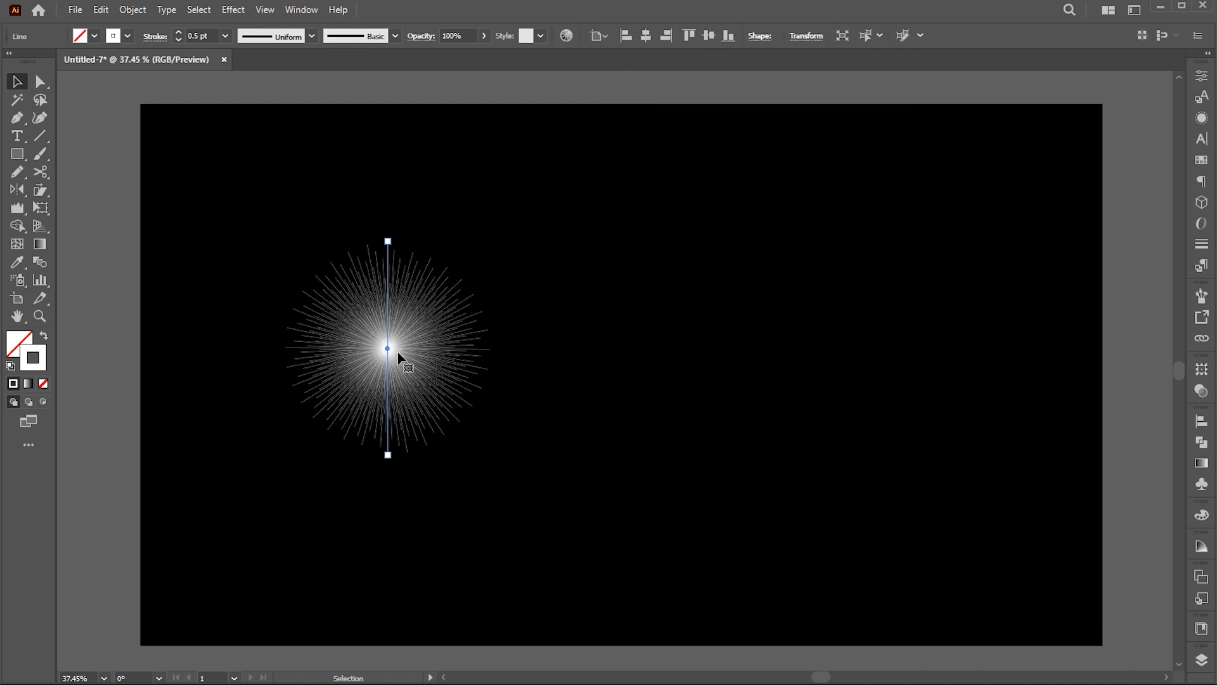
Move the burst to the top-left as the first cell of the 3 × 2 grid of copies.
{"action": "left_click", "coordinate": [132, 10]}
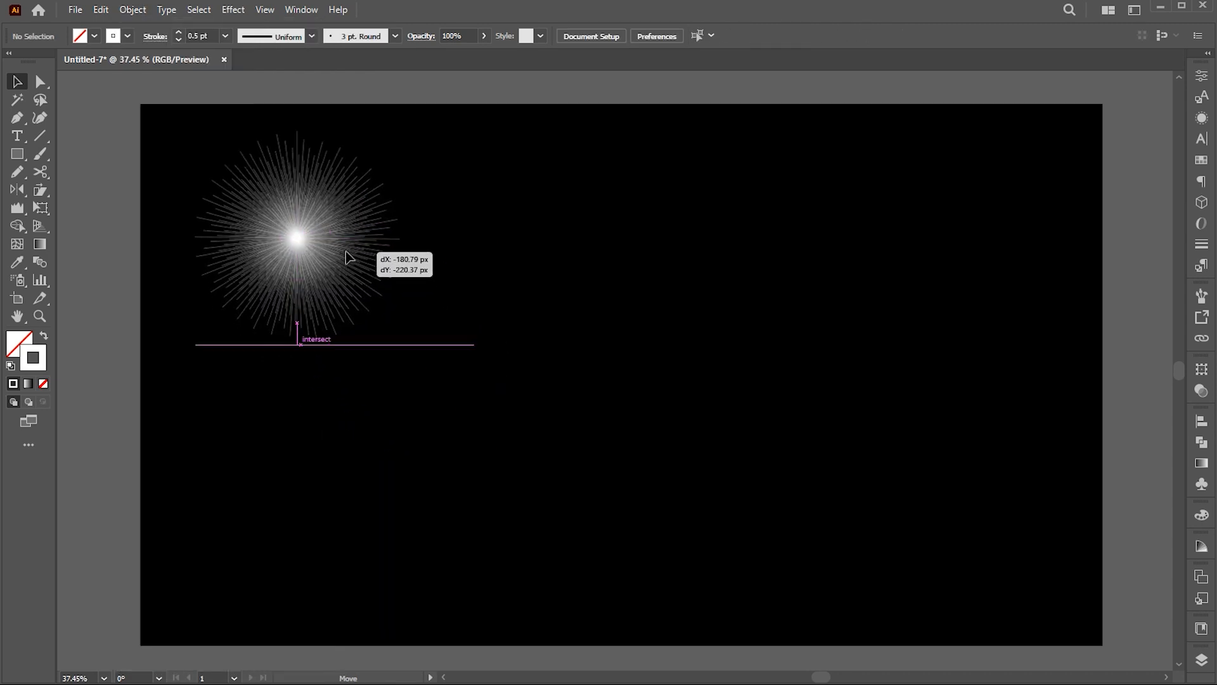
{"action": "left_click_drag", "start_coordinate": [297, 237], "coordinate": [296, 447]}
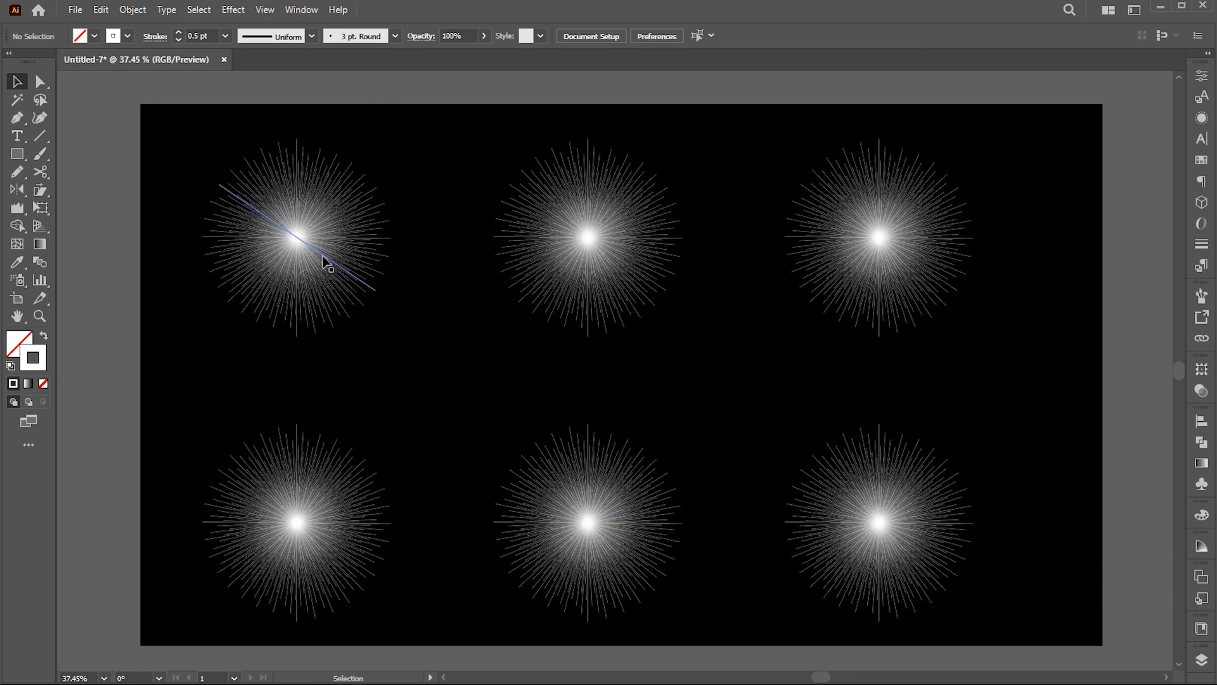
Distort the grid's bursts one by one with different Liquify tools (Warp, Twirl, Bloat).
{"action": "left_click", "coordinate": [18, 206]}
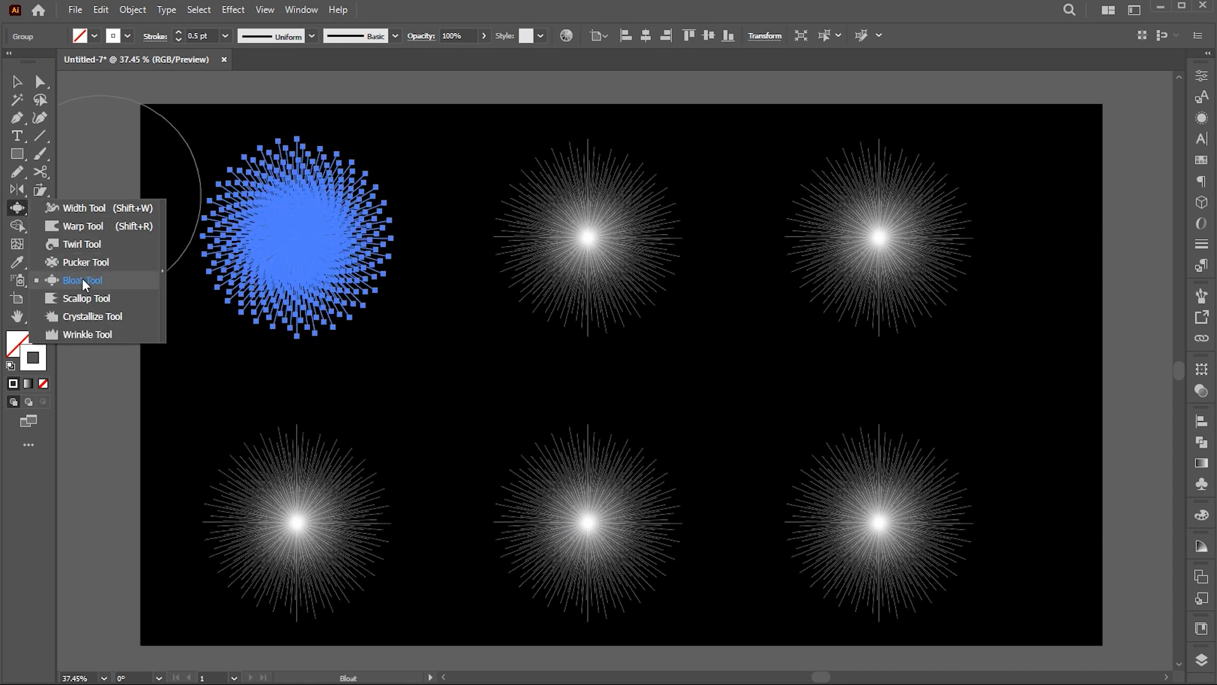
{"action": "left_click", "coordinate": [81, 280]}
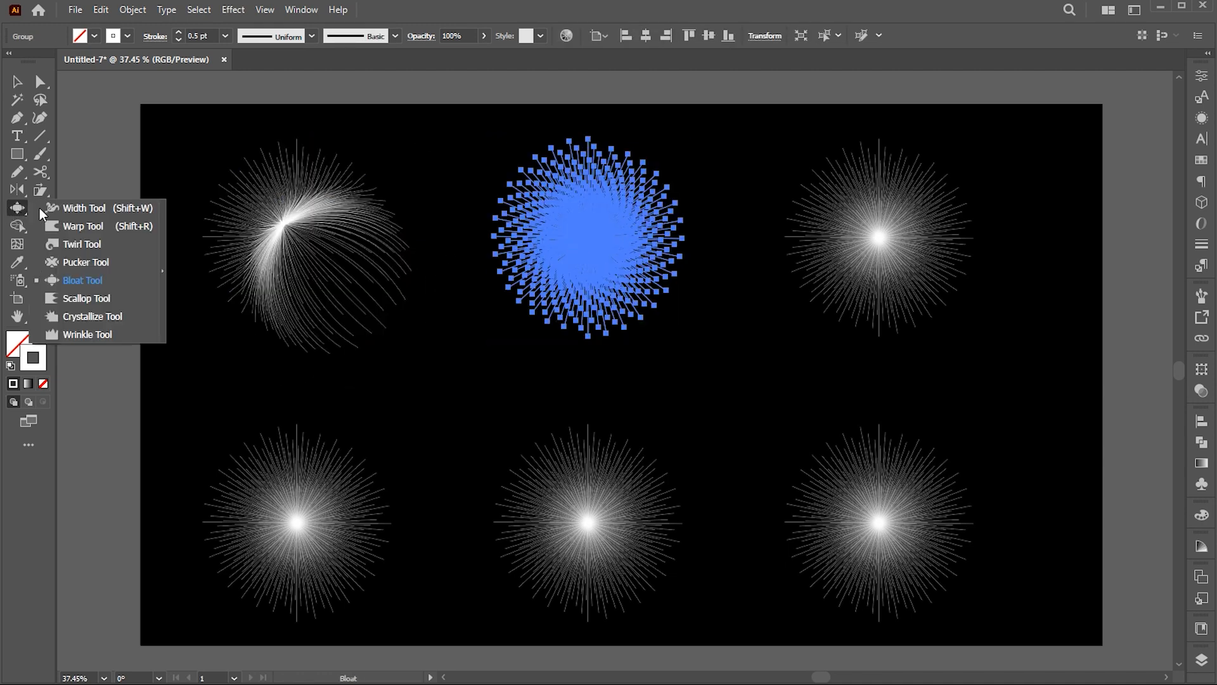
{"action": "left_click", "coordinate": [80, 226]}
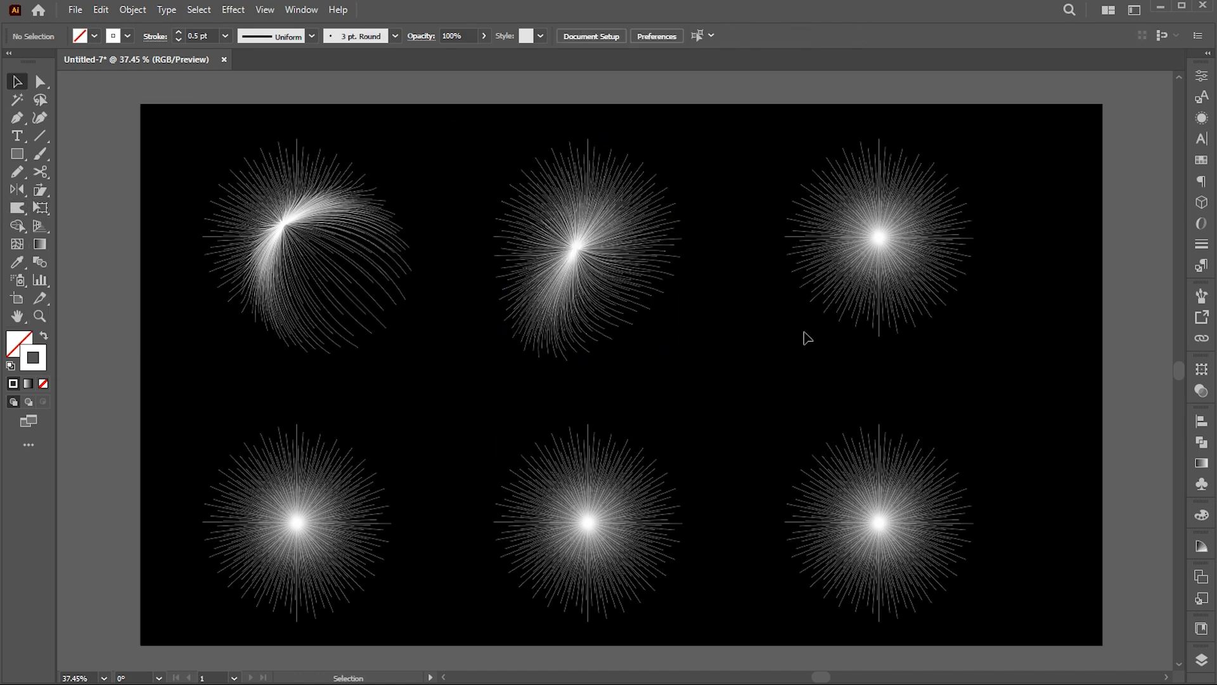
{"action": "left_click", "coordinate": [299, 524]}
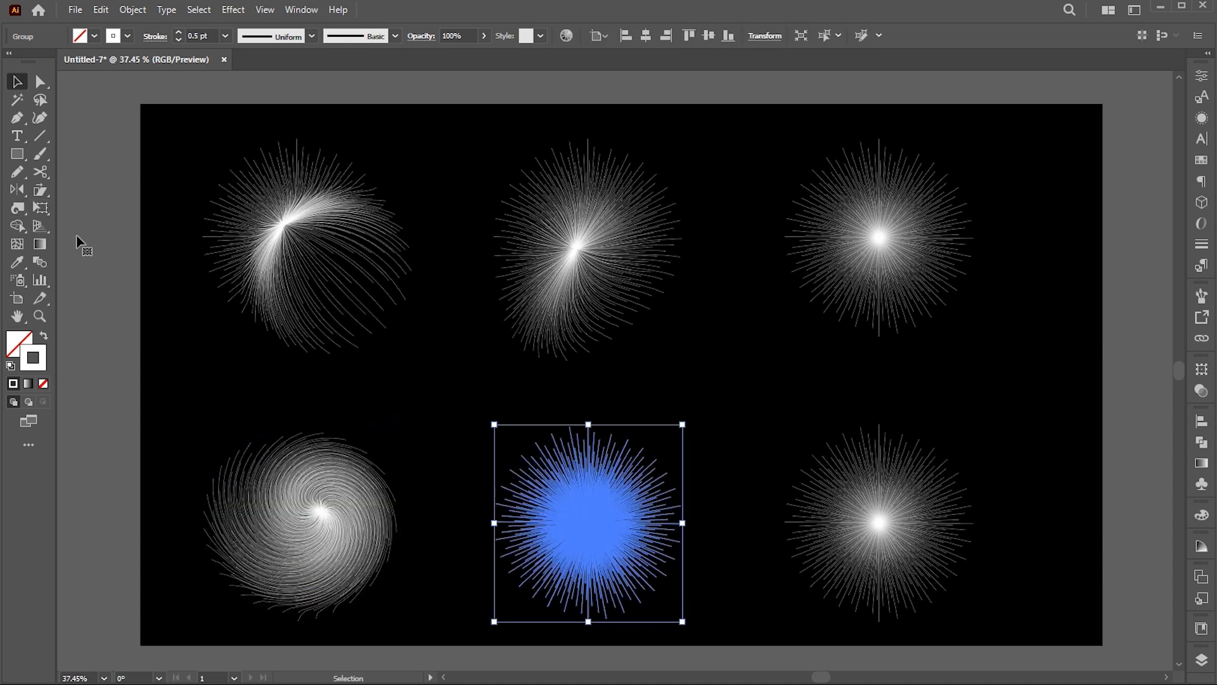
{"action": "left_click", "coordinate": [14, 208]}
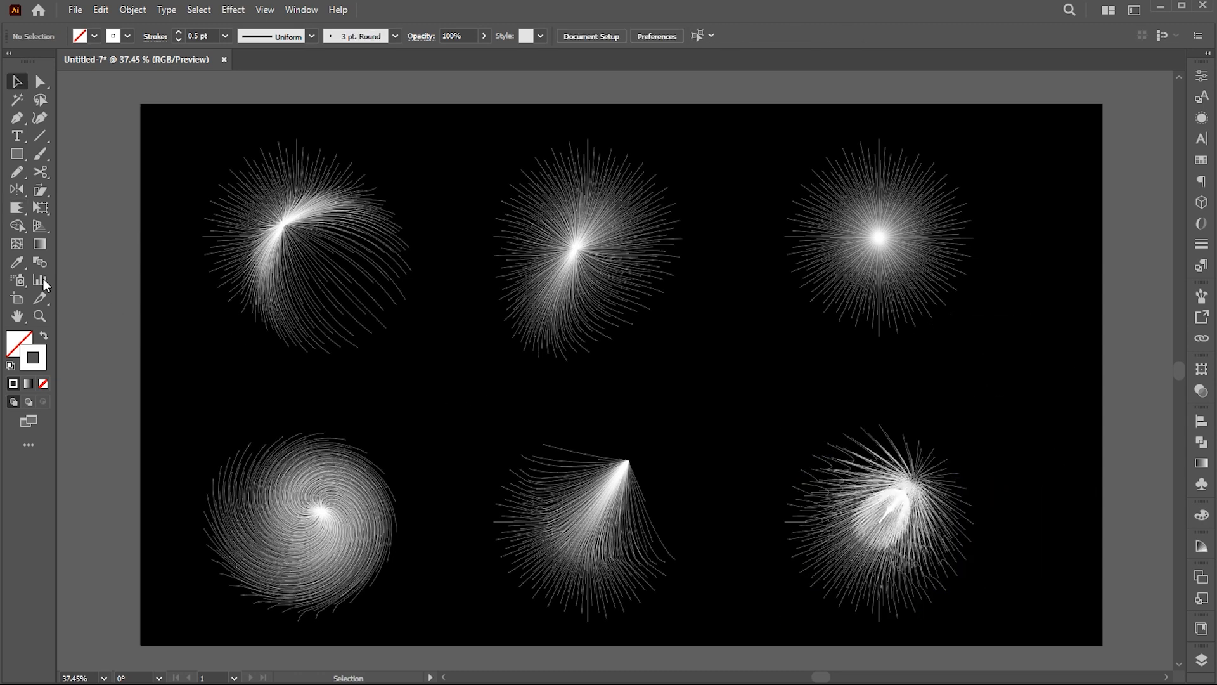
Copy a burst to the right edge, distort it too, then select all seven shapes.
{"action": "left_click_drag", "start_coordinate": [877, 238], "coordinate": [970, 237]}
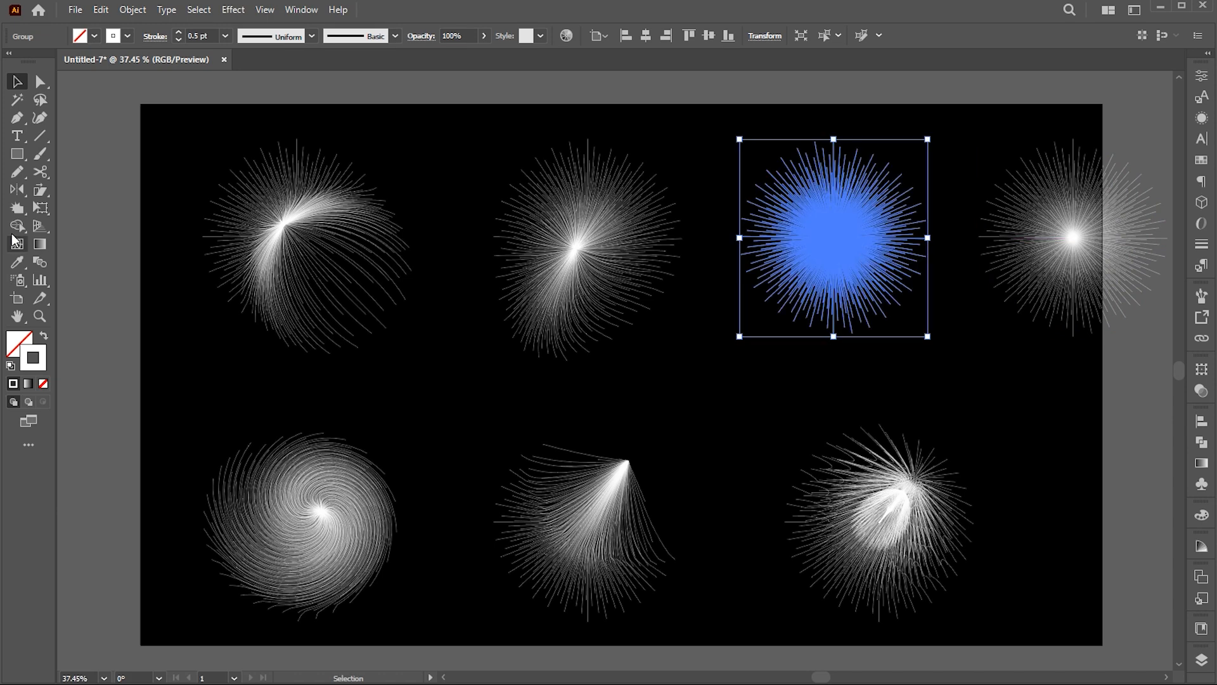
{"action": "left_click", "coordinate": [1066, 418]}
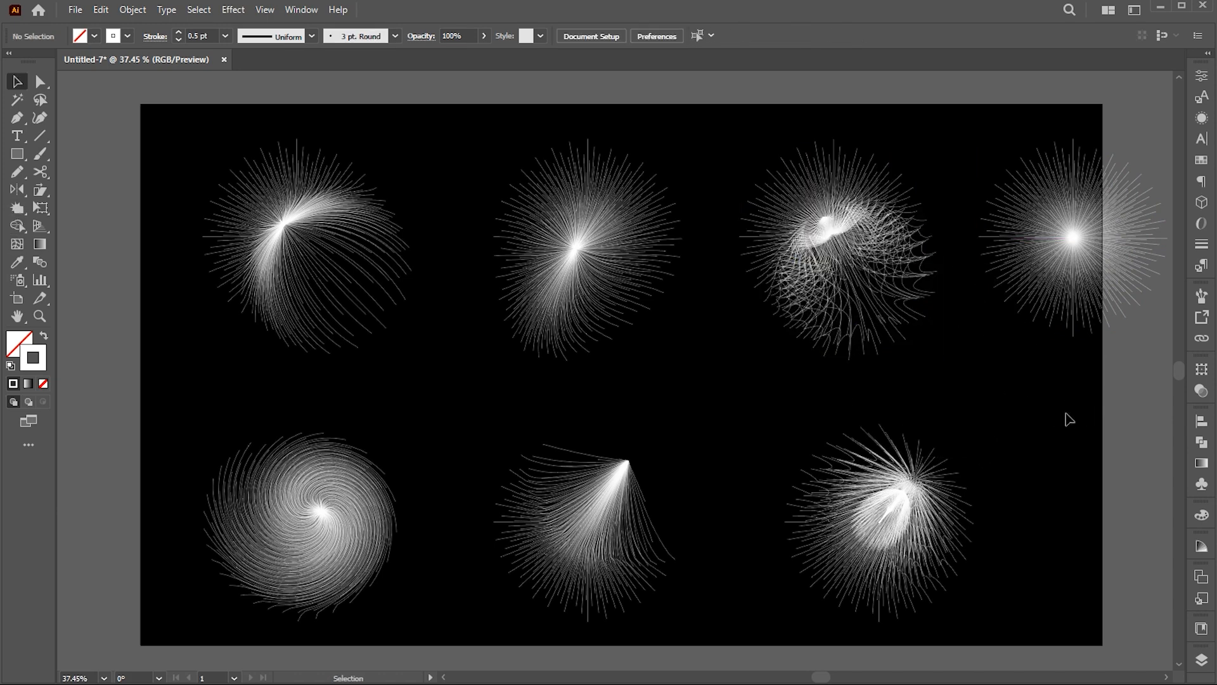
{"action": "left_click", "coordinate": [847, 237]}
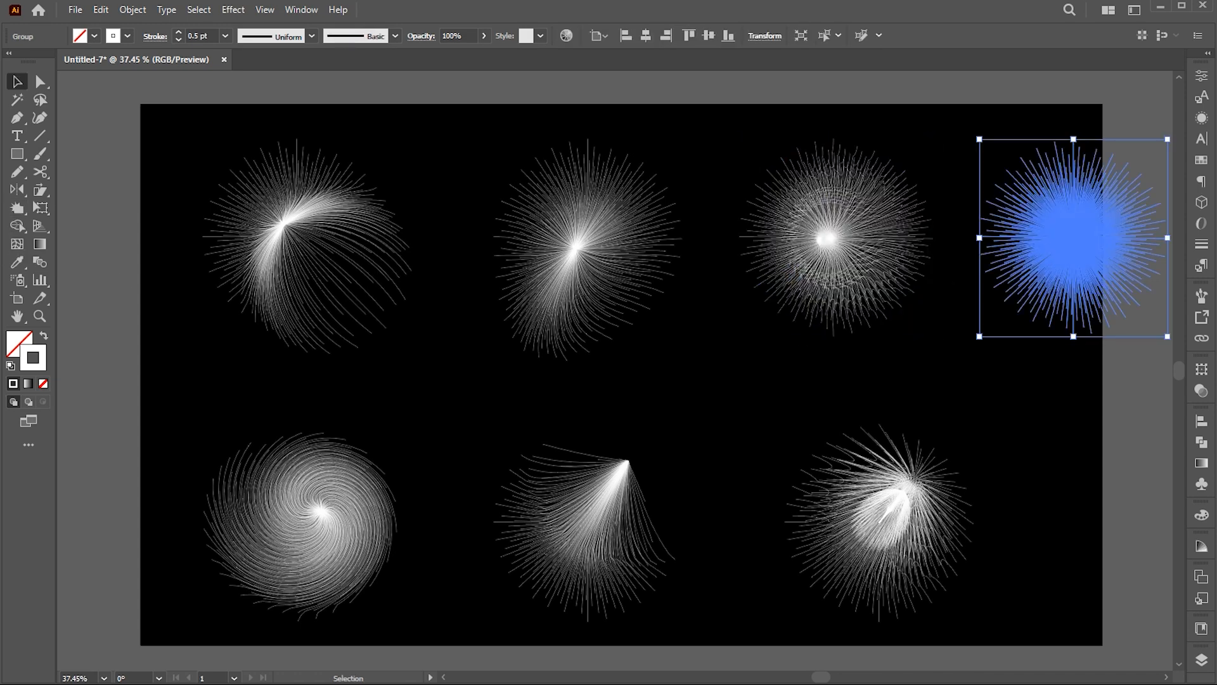
{"action": "left_click", "coordinate": [13, 208]}
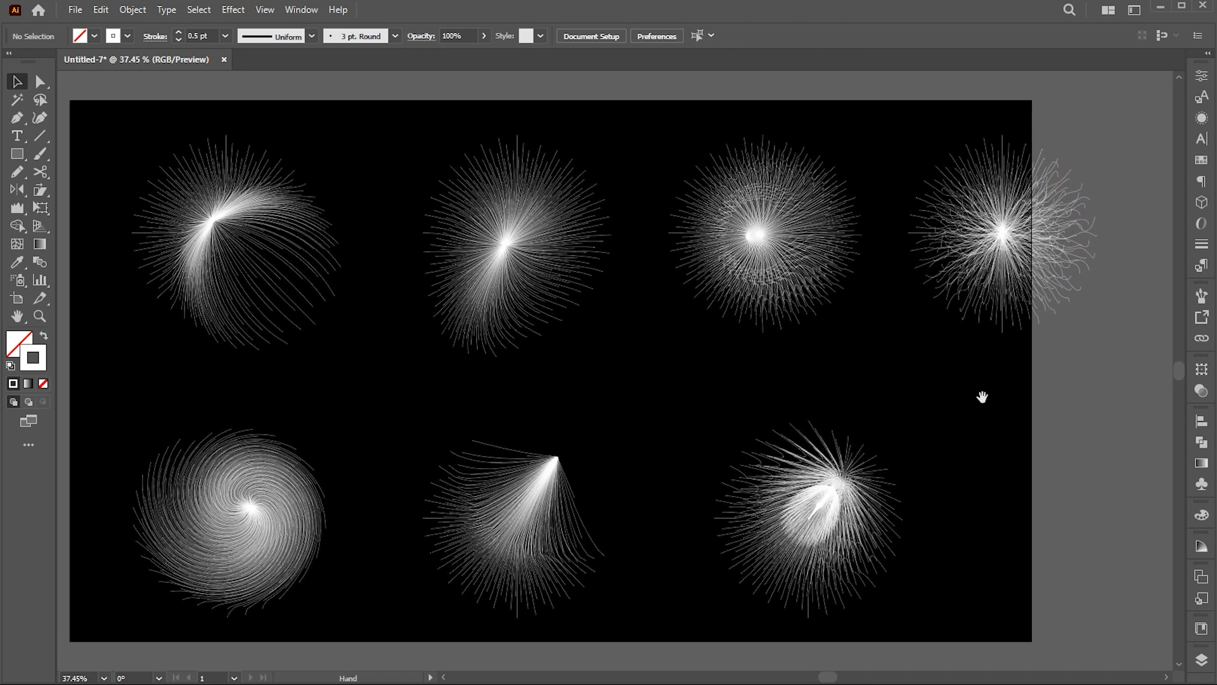
{"action": "key", "text": "ctrl+a"}
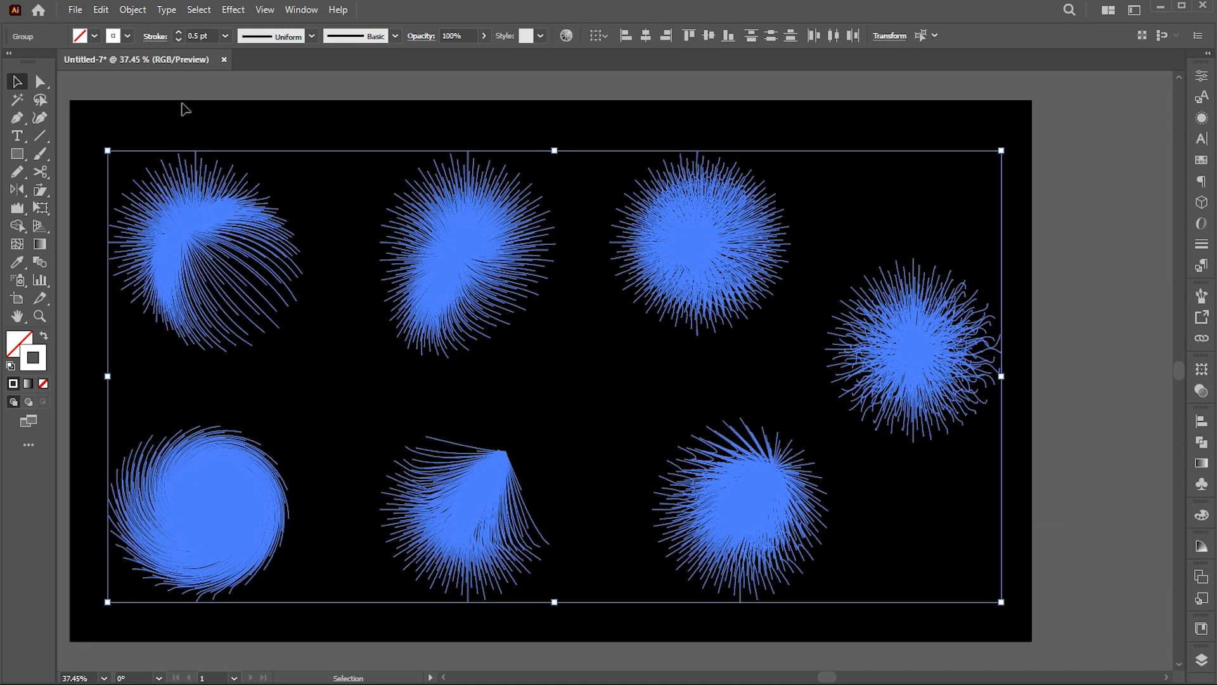
Move the rightmost burst fully onto the artboard beside the other six.
{"action": "left_click", "coordinate": [121, 198]}
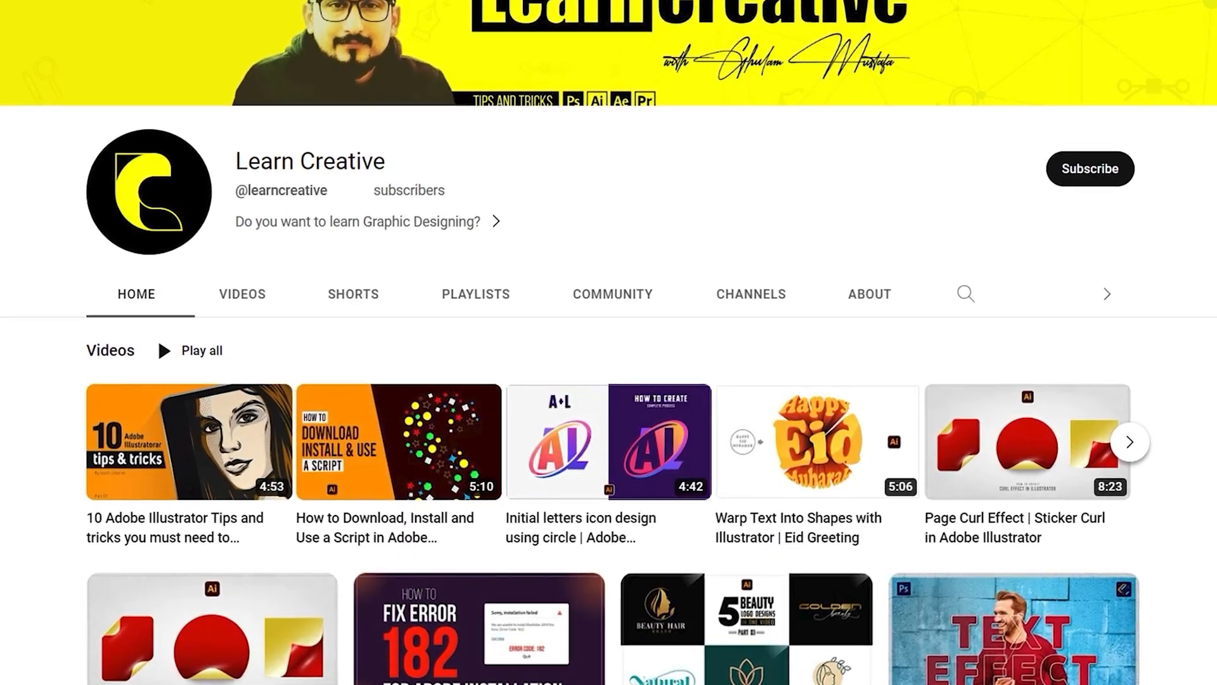
Scroll through the Learn Creative channel's grid of tutorial video thumbnails.
{"action": "scroll", "scroll_direction": "down", "scroll_amount": 3}
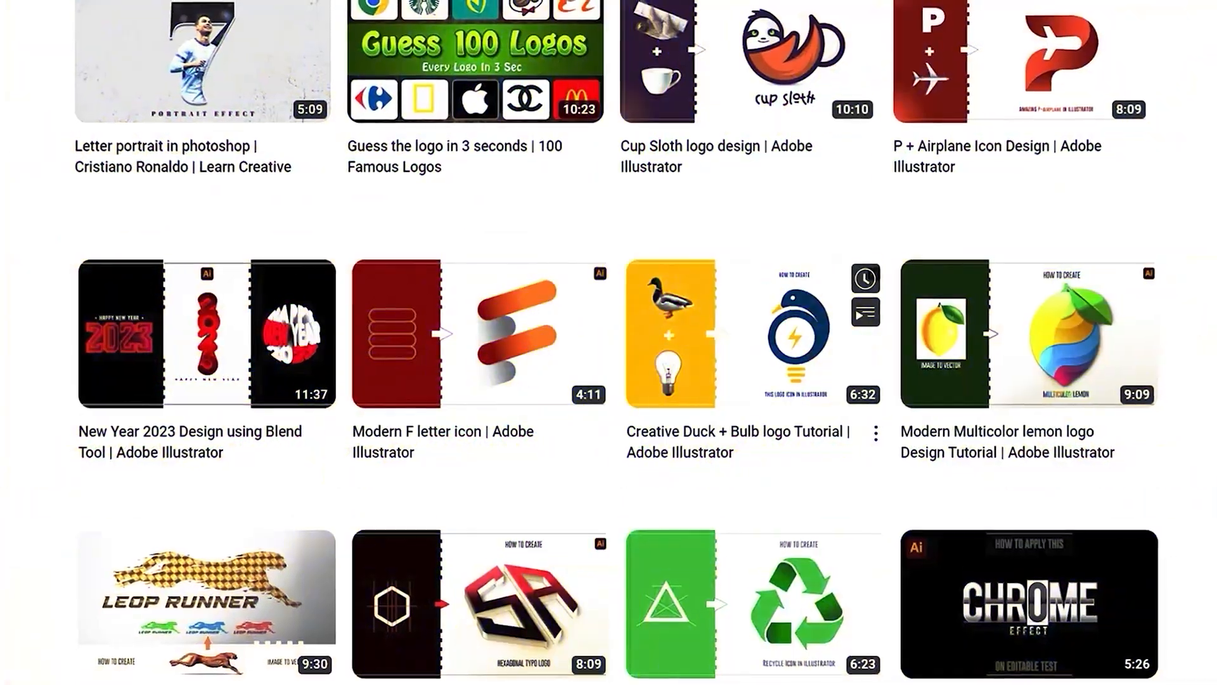
{"action": "scroll", "scroll_direction": "up", "scroll_amount": 3}
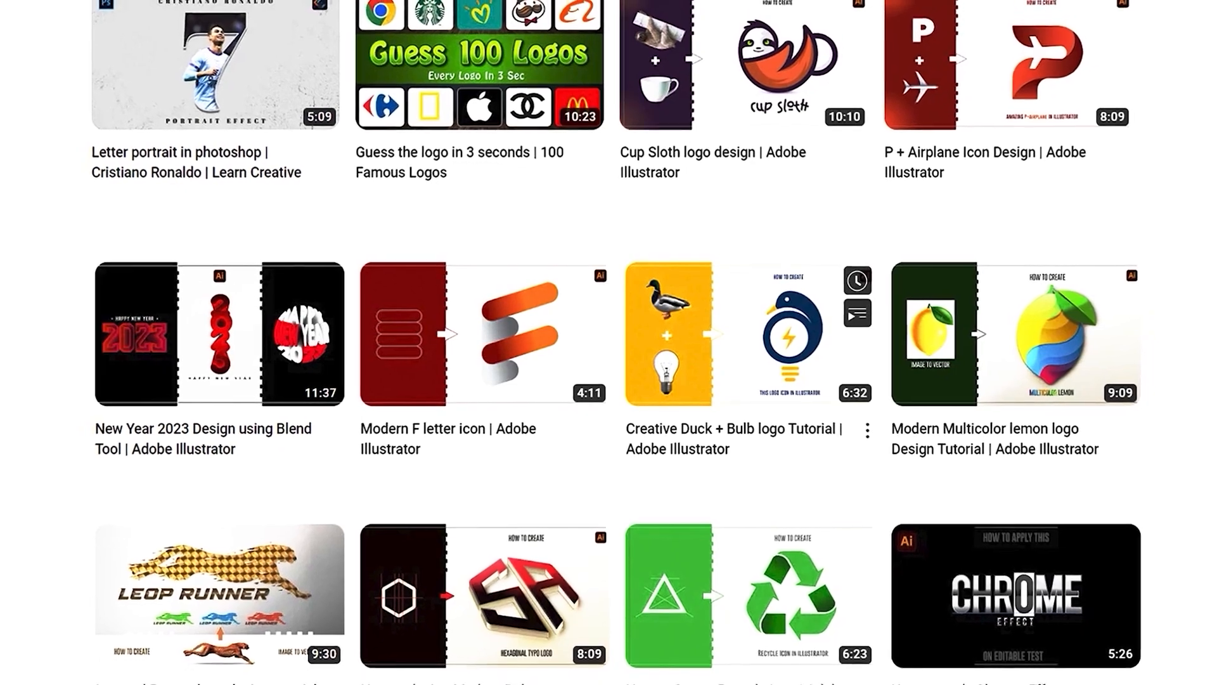